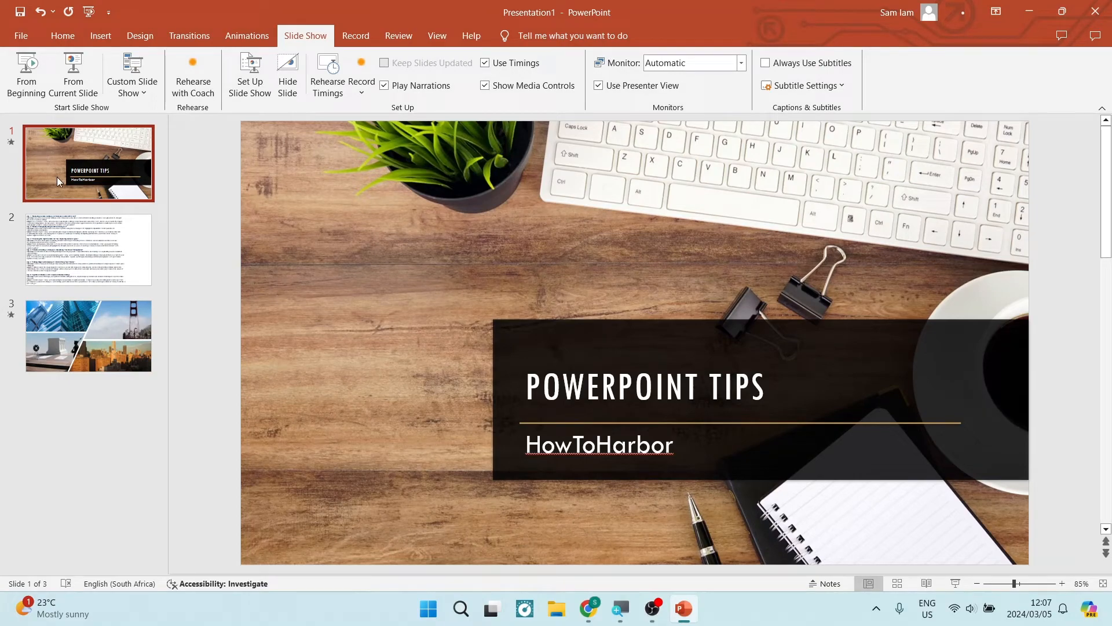
mouse_move(86, 218)
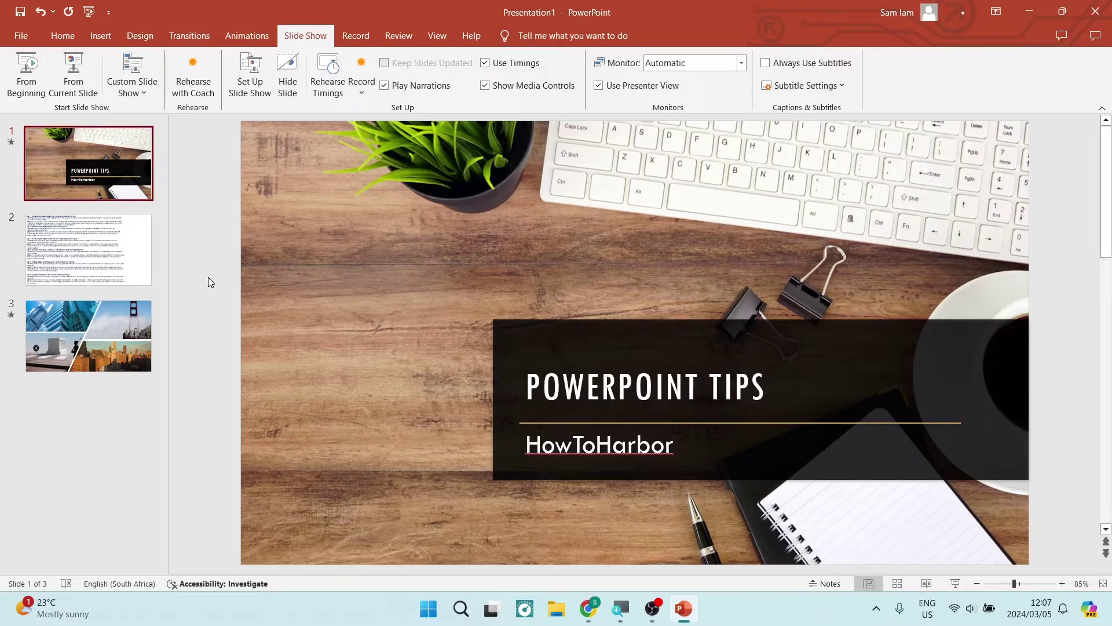
mouse_move(107, 110)
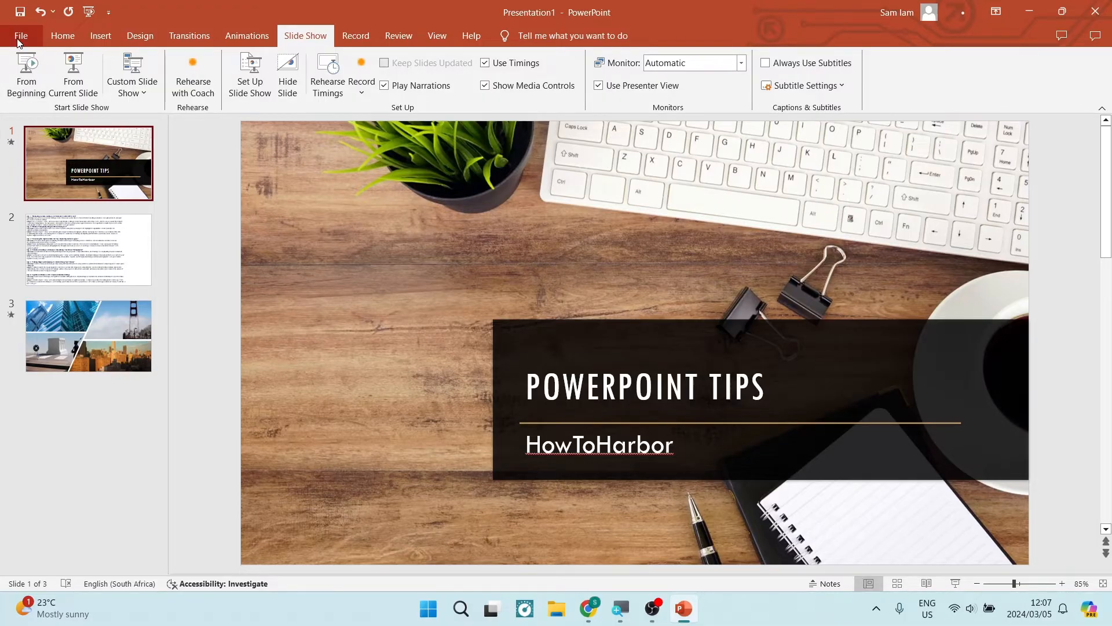
- Show the print preview with Microsoft Print to PDF, Print All Slides, Full Page Slides
left_click(20, 36)
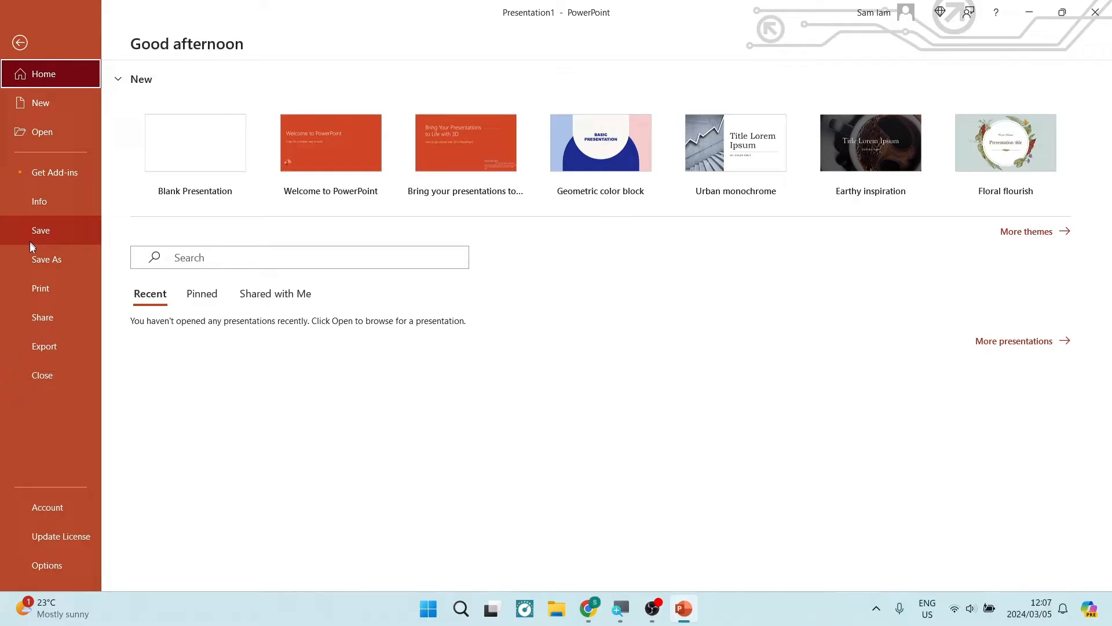
mouse_move(41, 292)
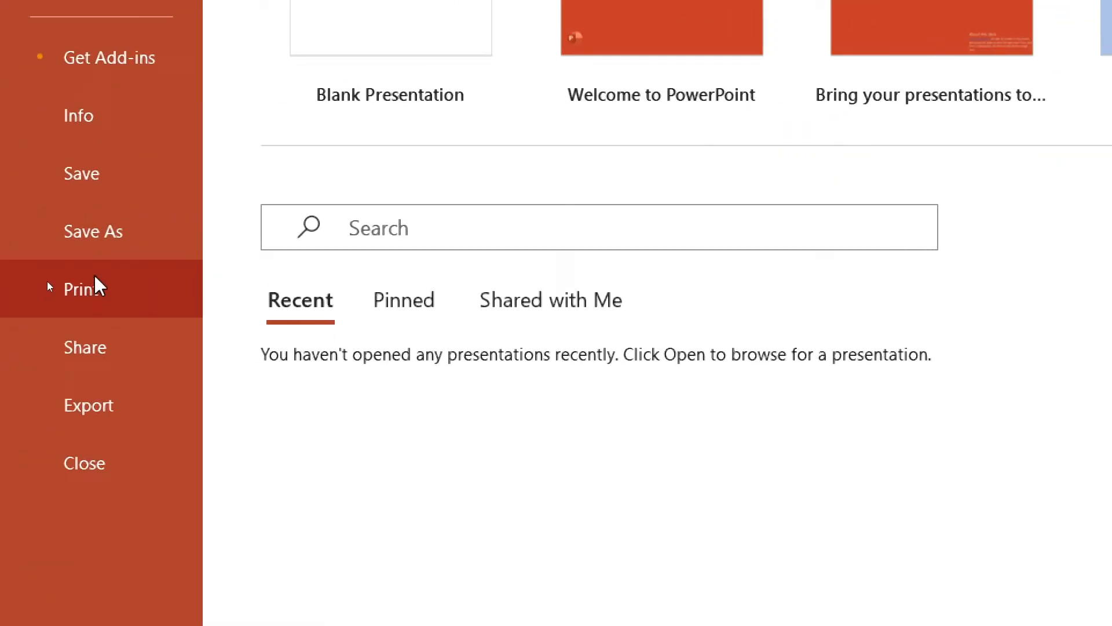
left_click(80, 289)
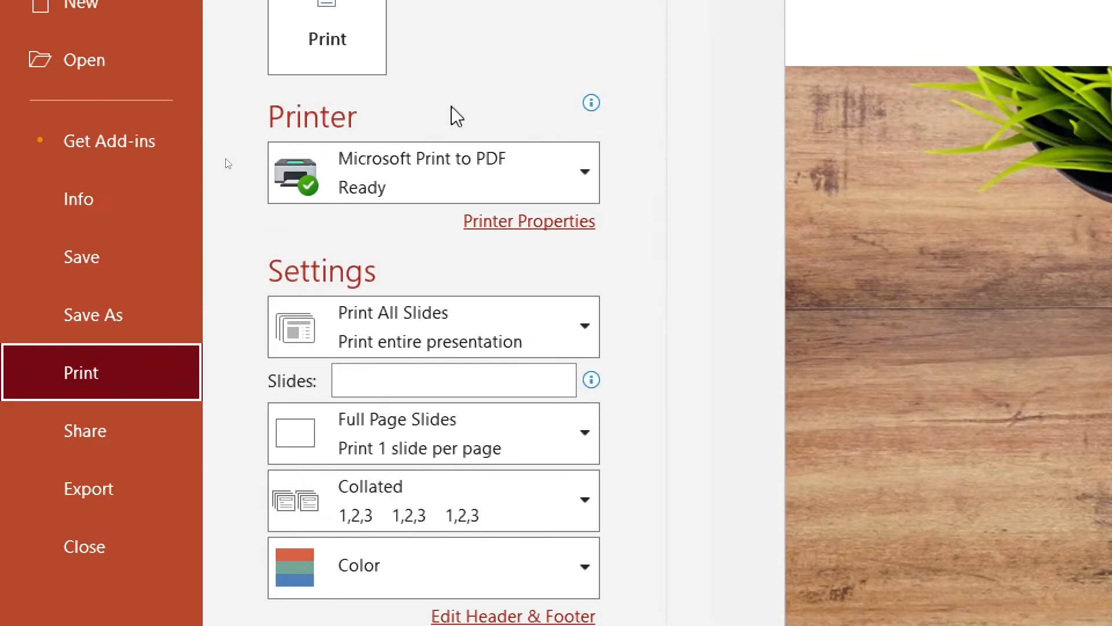
scroll("down", 3)
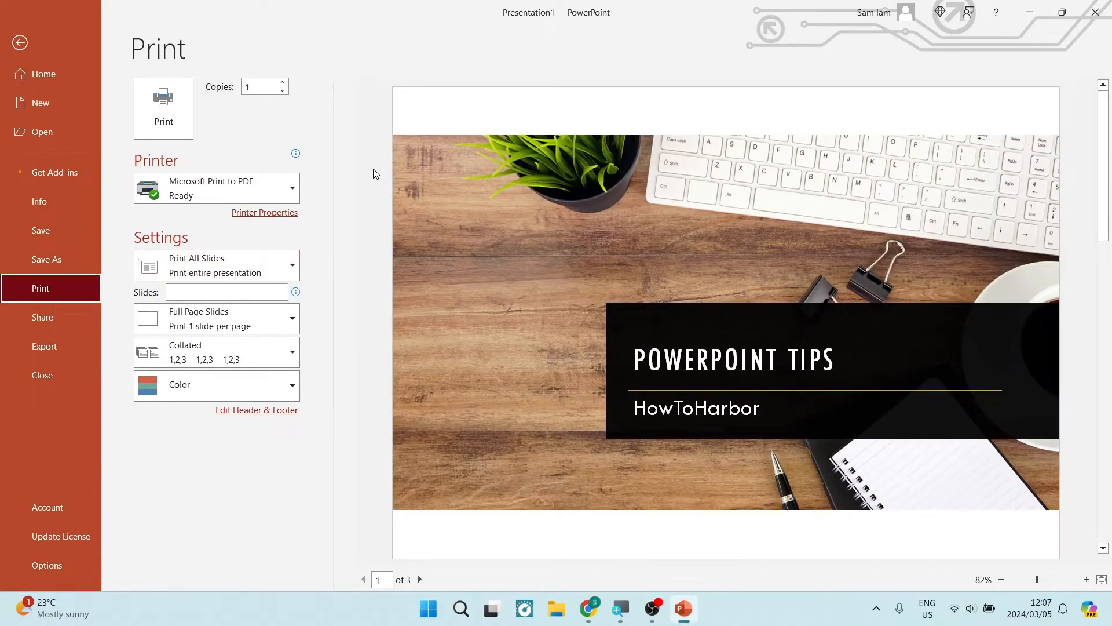
mouse_move(421, 386)
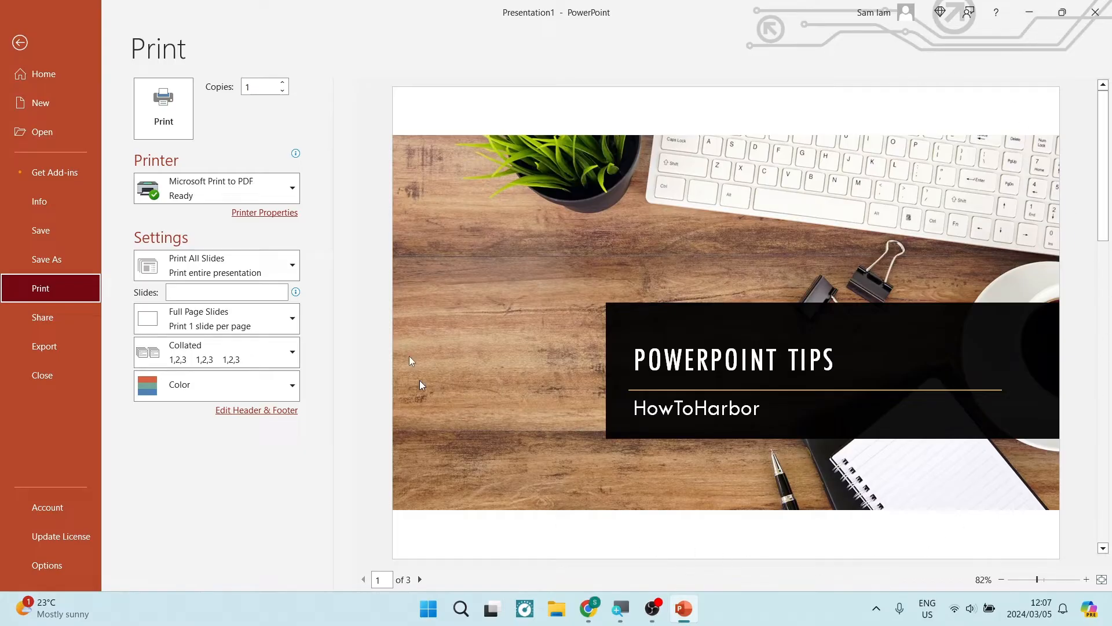
mouse_move(303, 234)
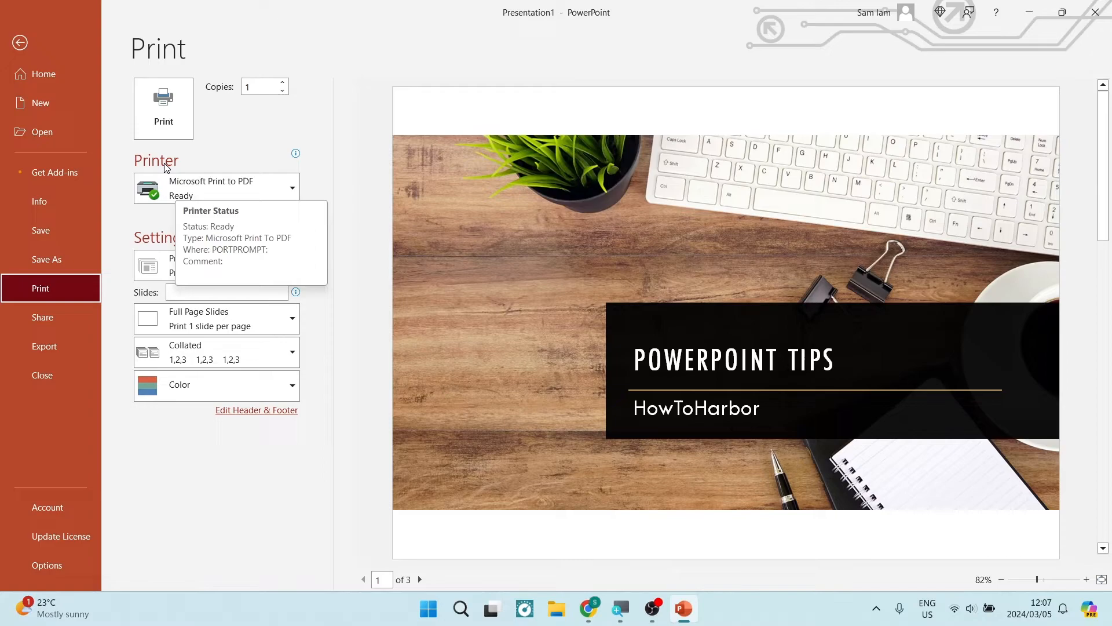
left_click(215, 187)
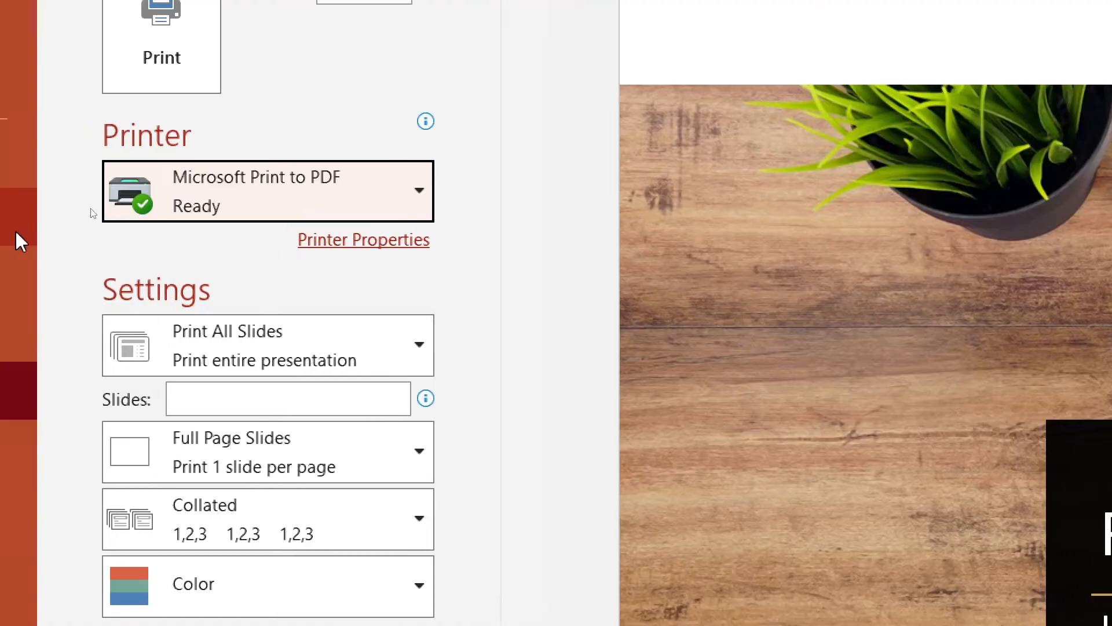
mouse_move(244, 188)
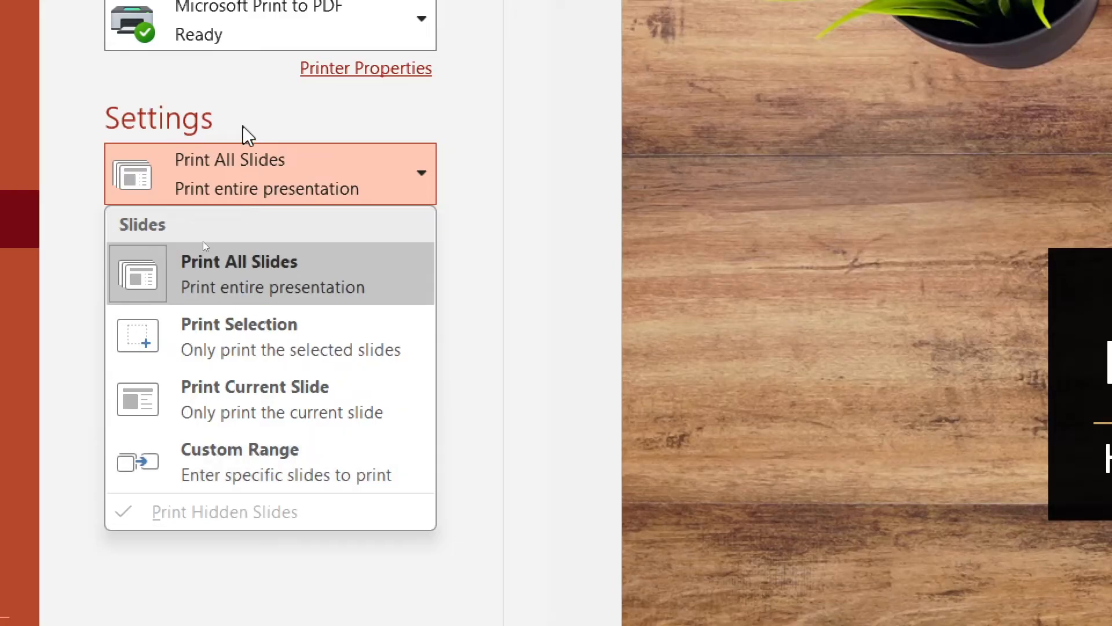
left_click(238, 272)
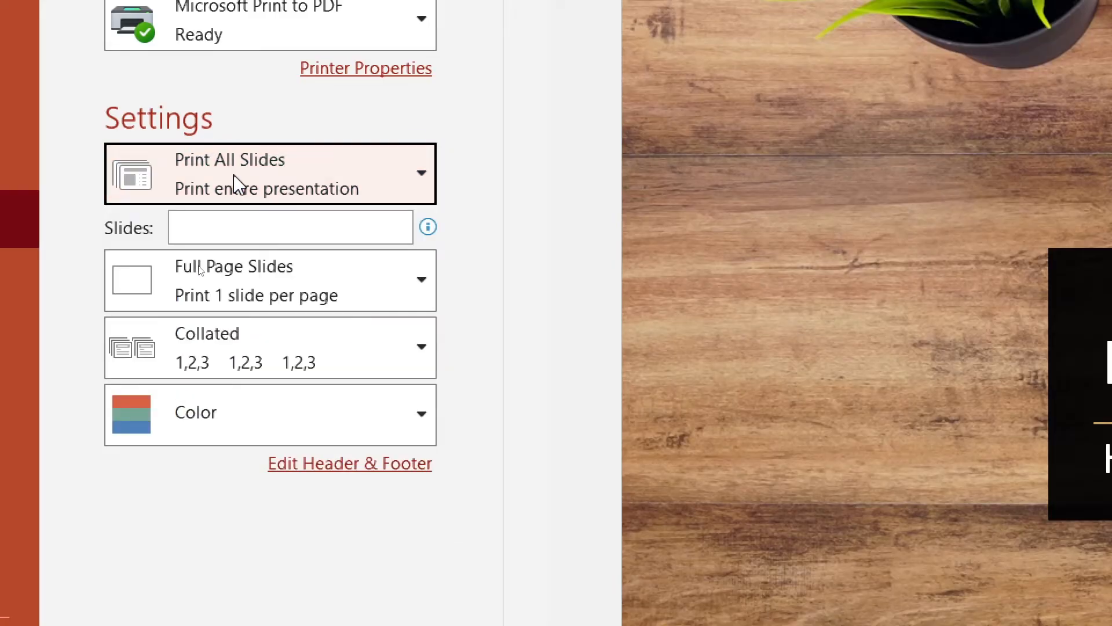
mouse_move(251, 279)
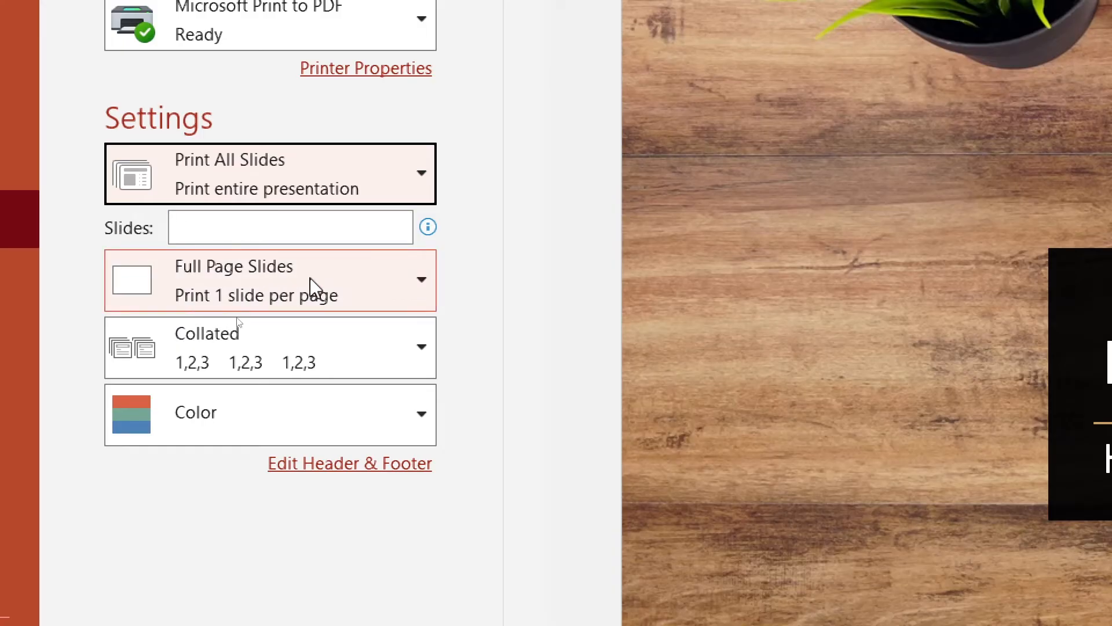
left_click(269, 279)
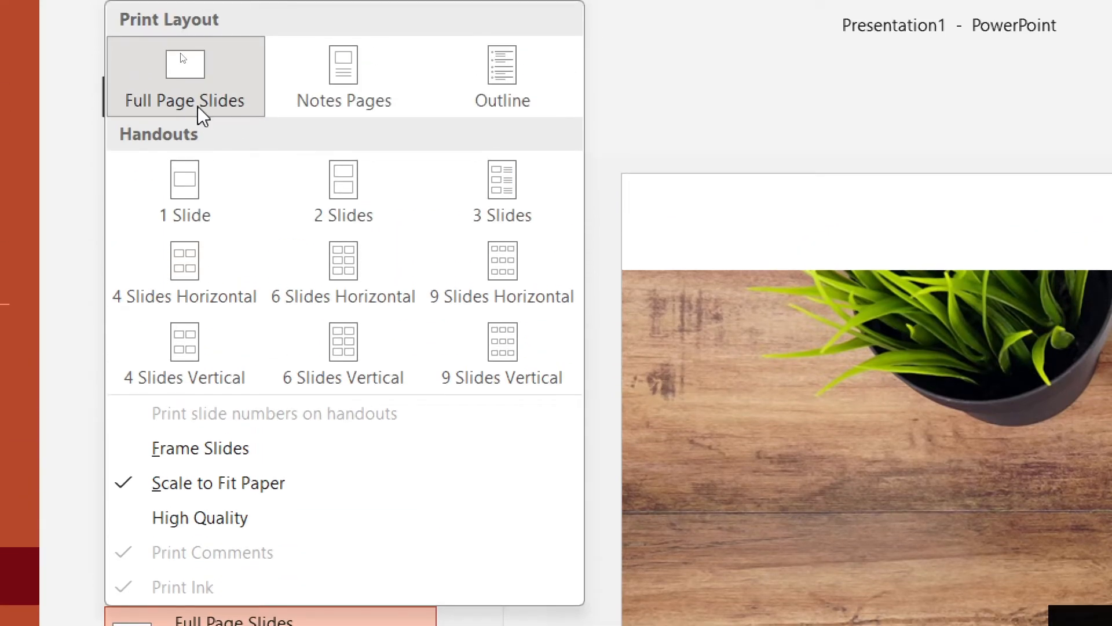
left_click(185, 76)
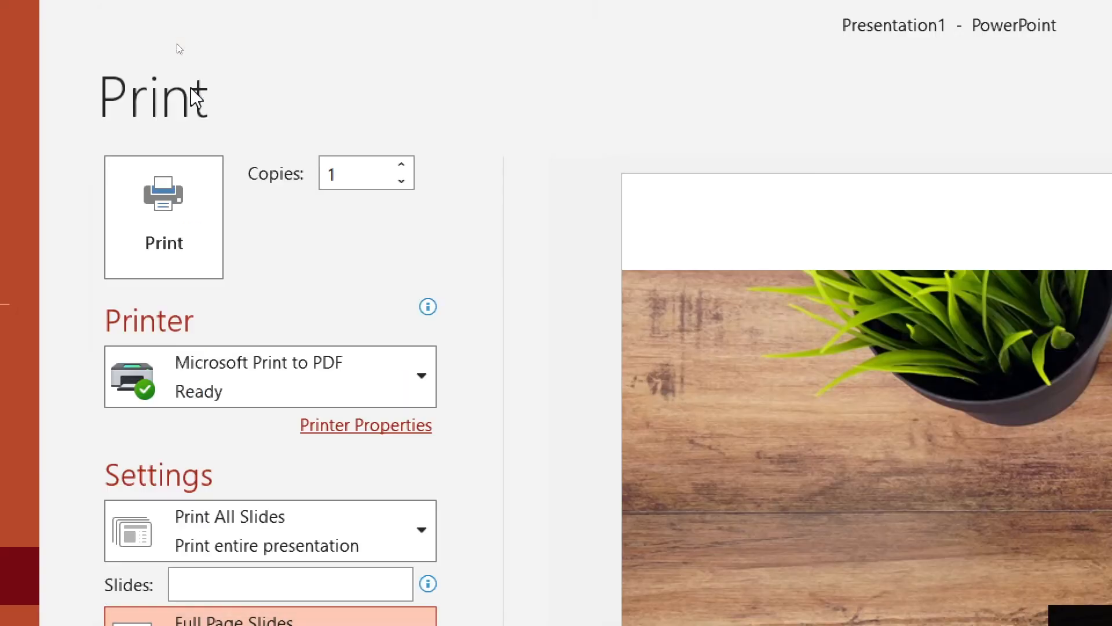
scroll("down", 3)
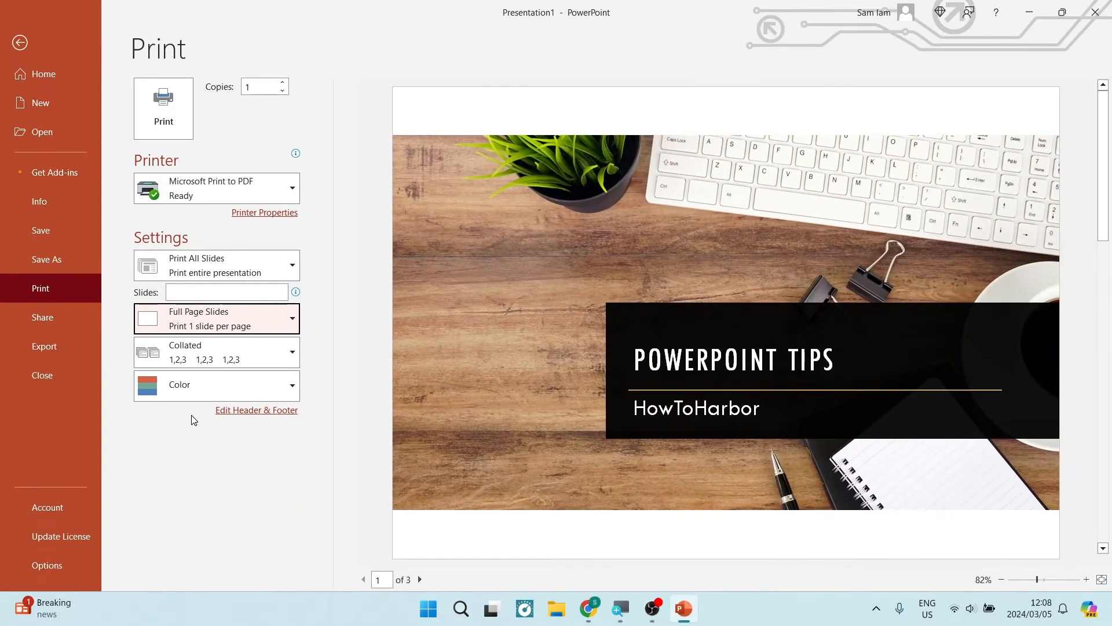
mouse_move(255, 239)
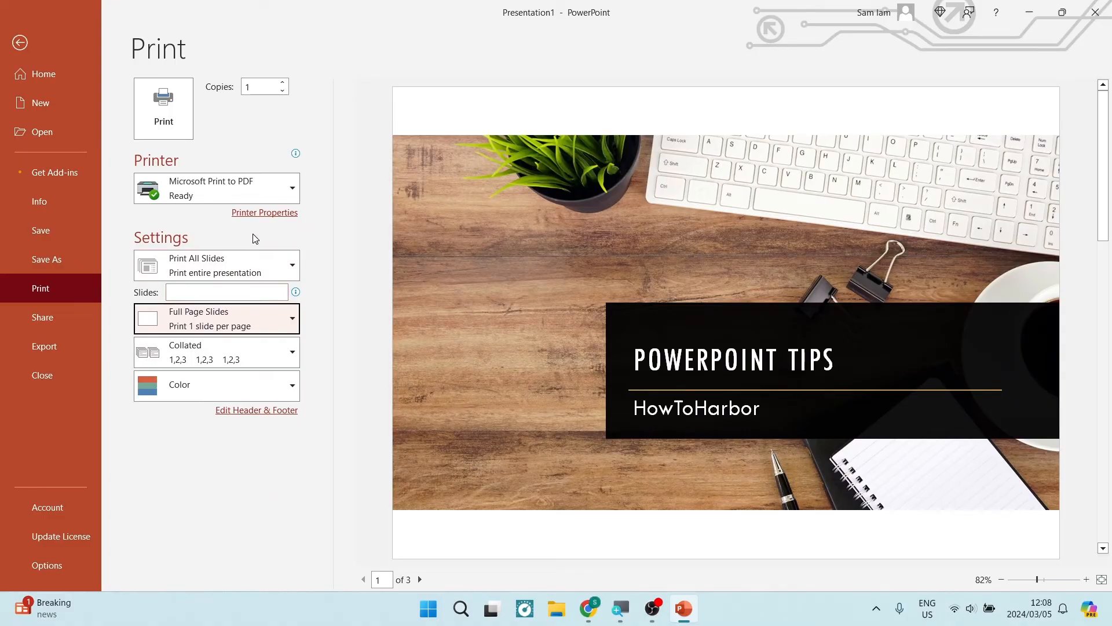
mouse_move(248, 215)
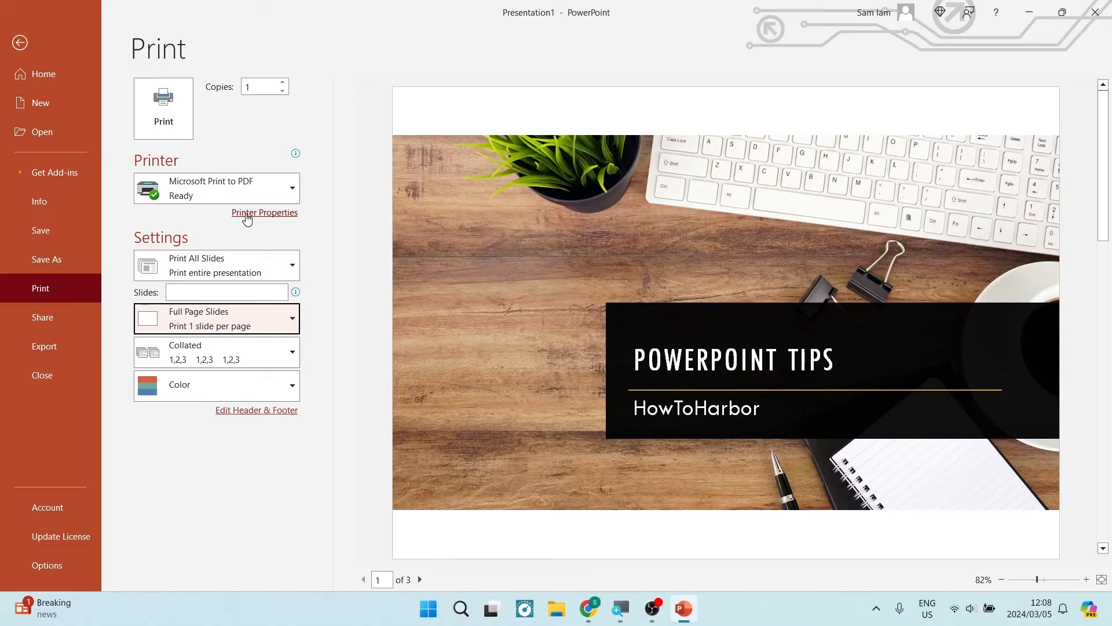
left_click(264, 212)
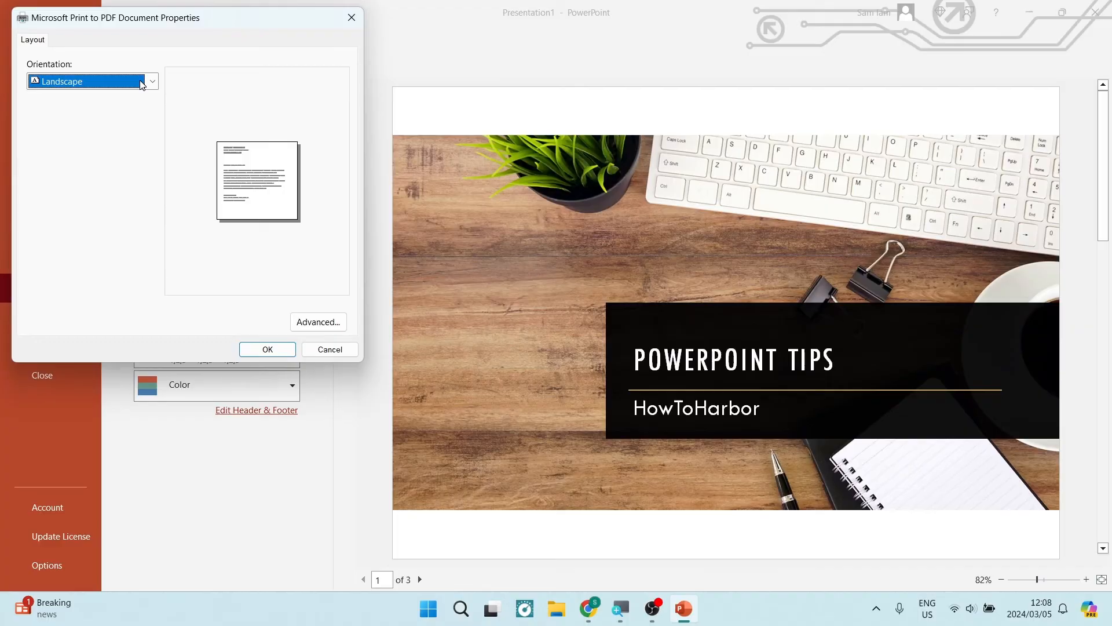
left_click(152, 81)
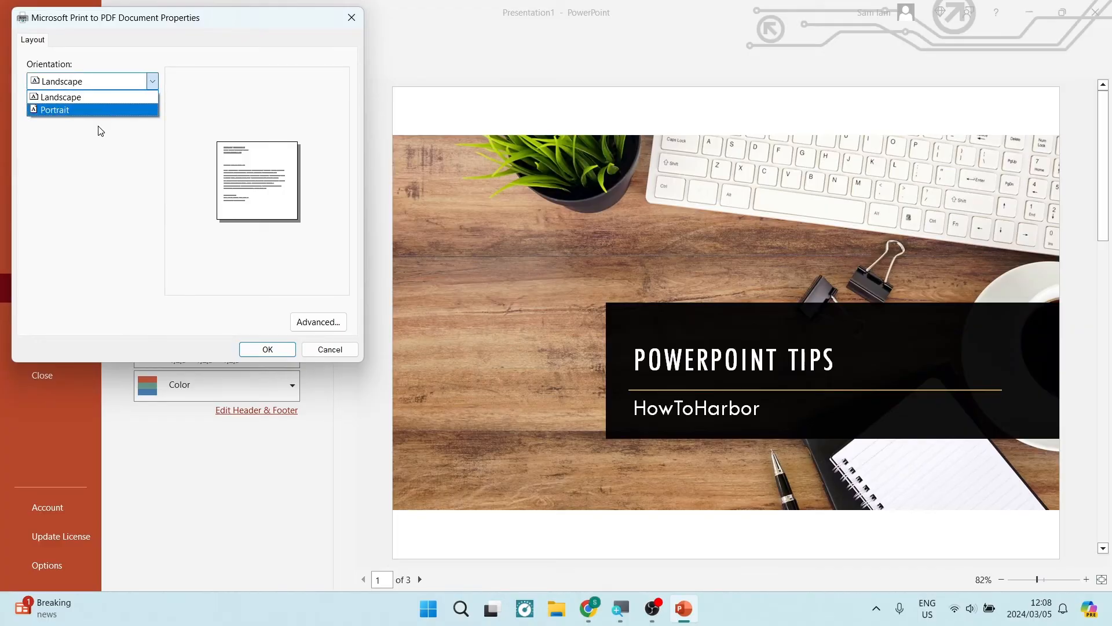
left_click(266, 350)
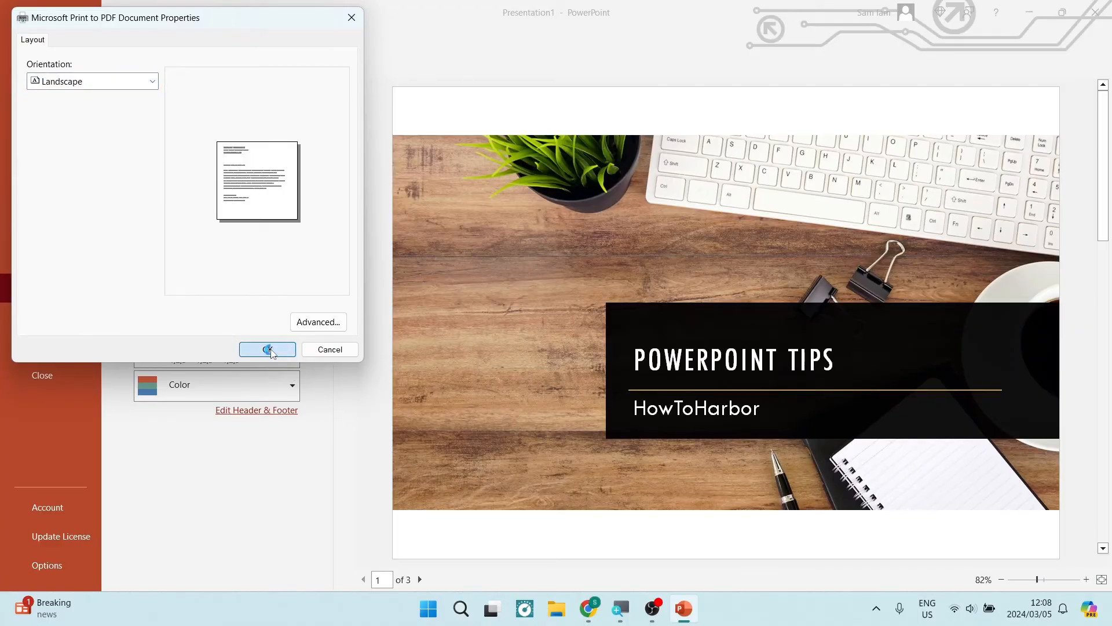
left_click(268, 350)
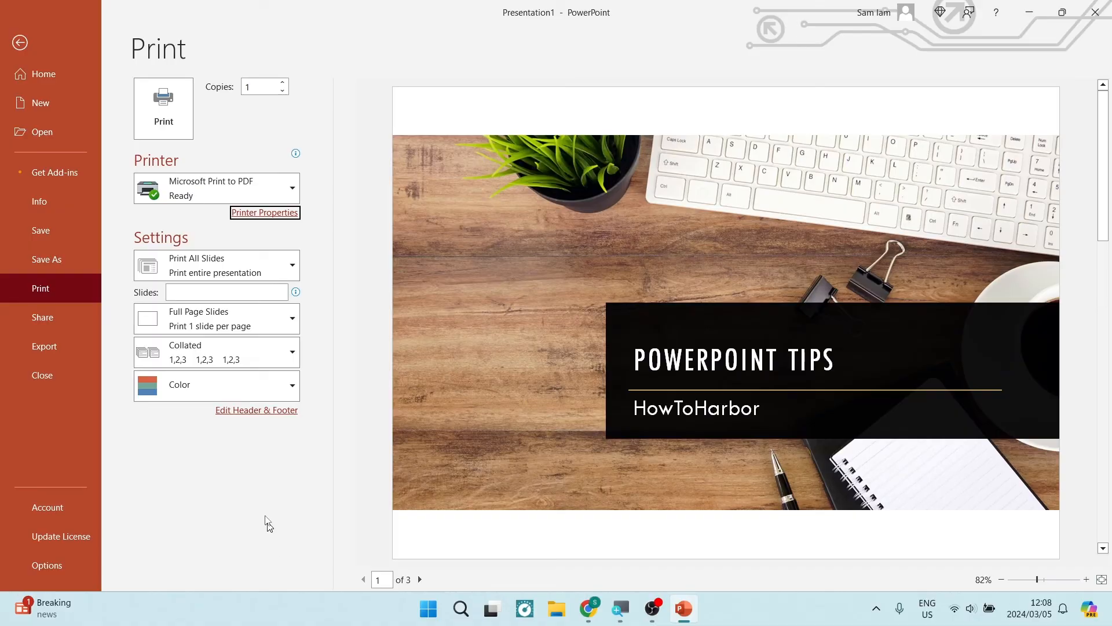